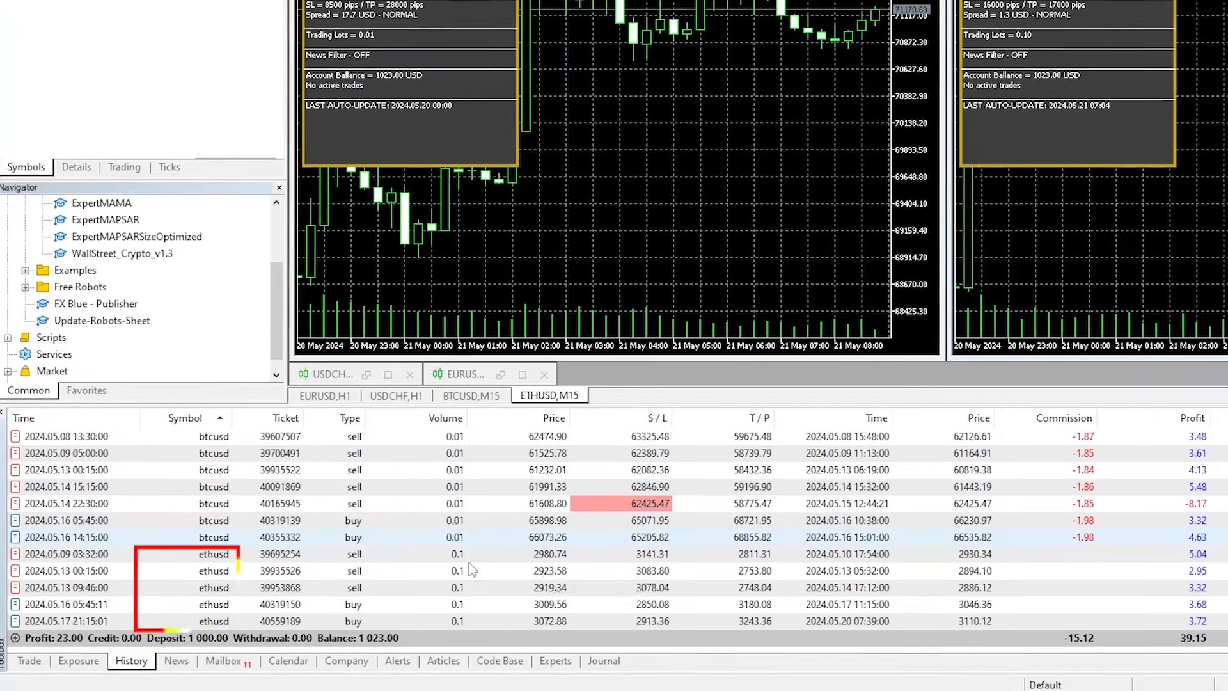
mouse_move(468, 570)
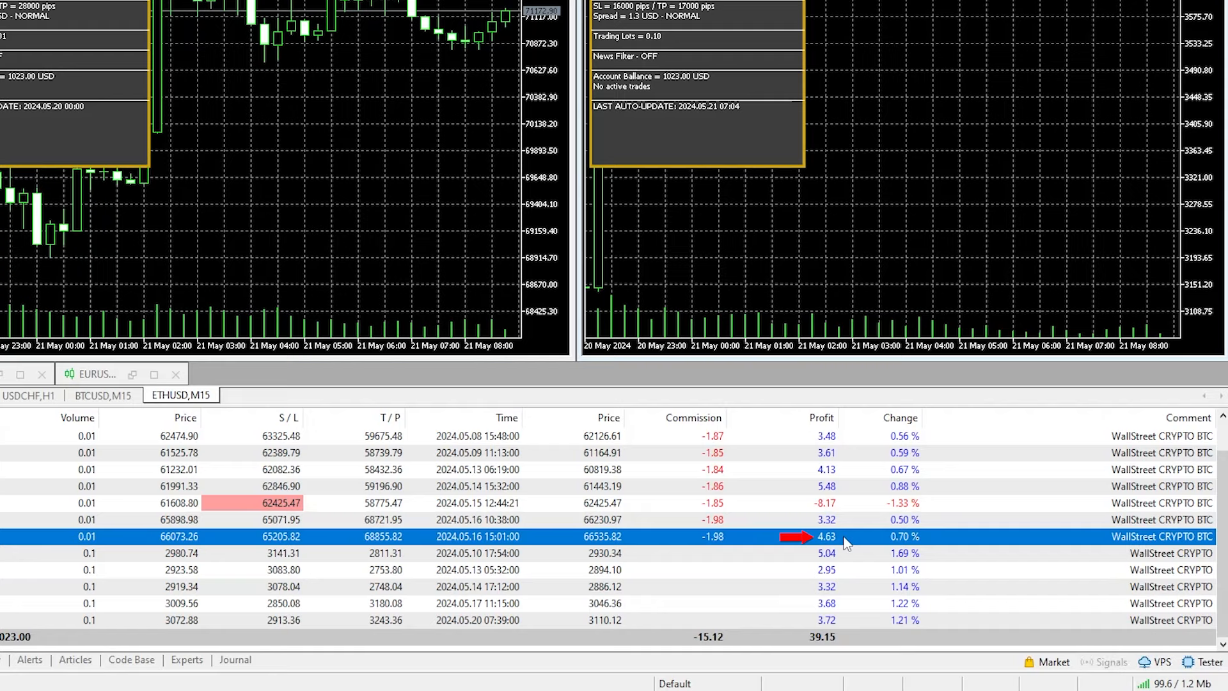
left_click(855, 555)
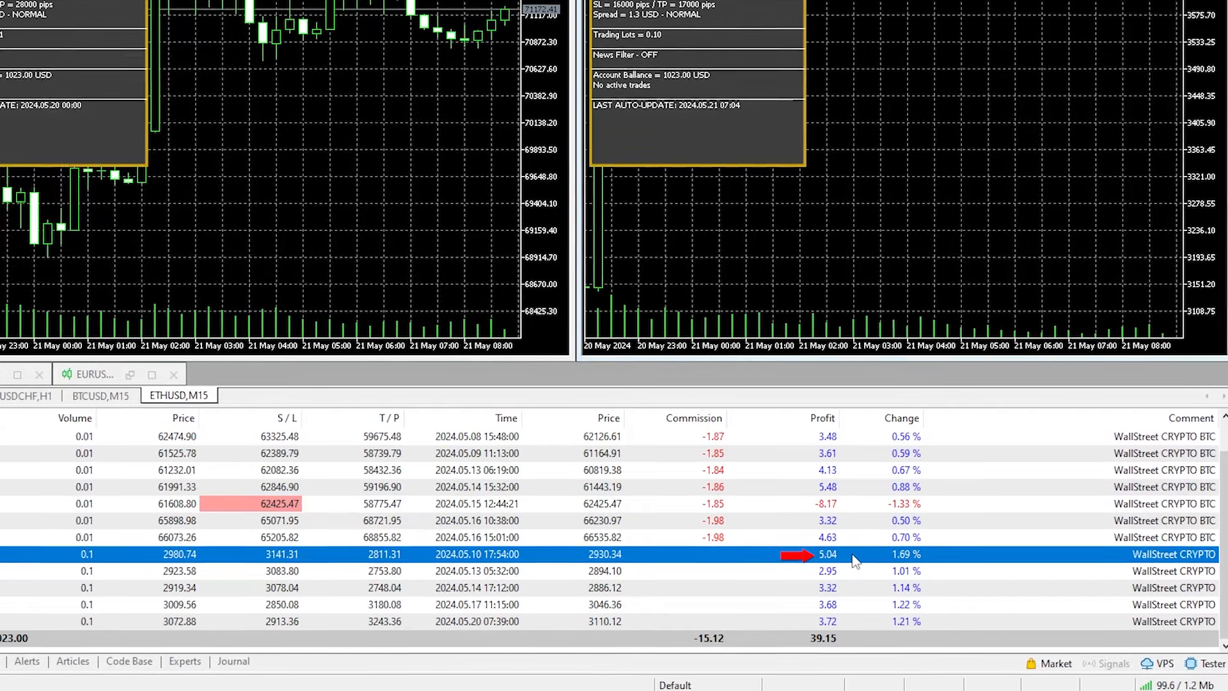
left_click(854, 572)
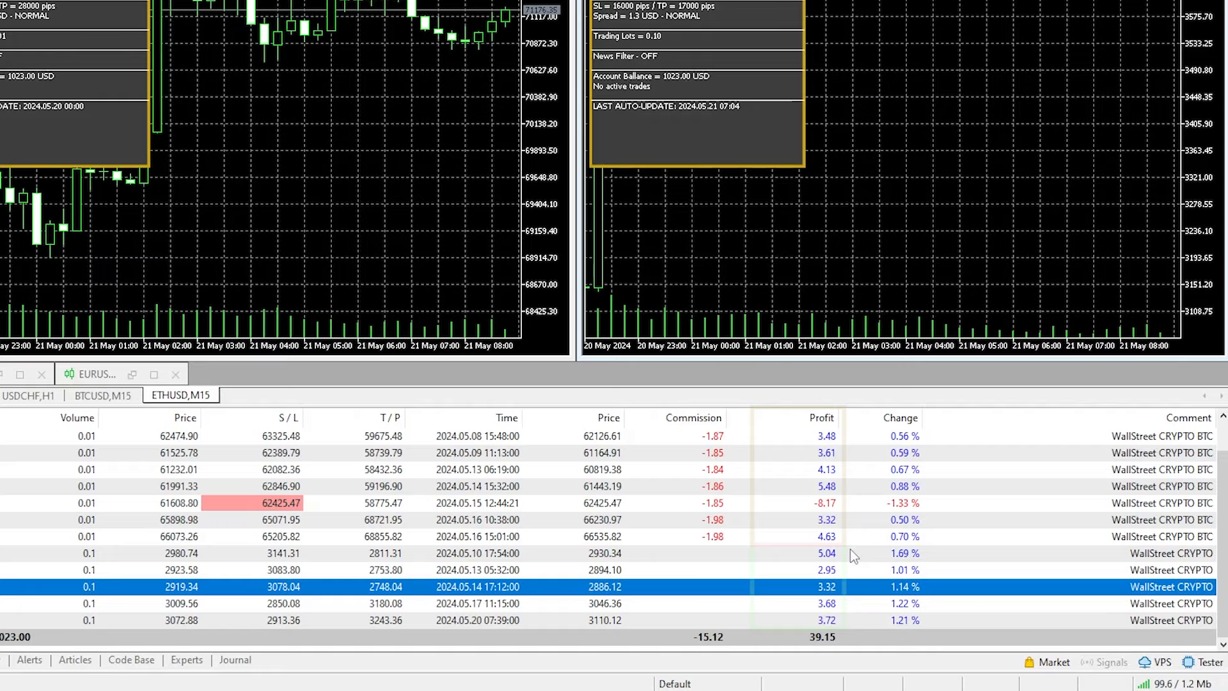
mouse_move(839, 605)
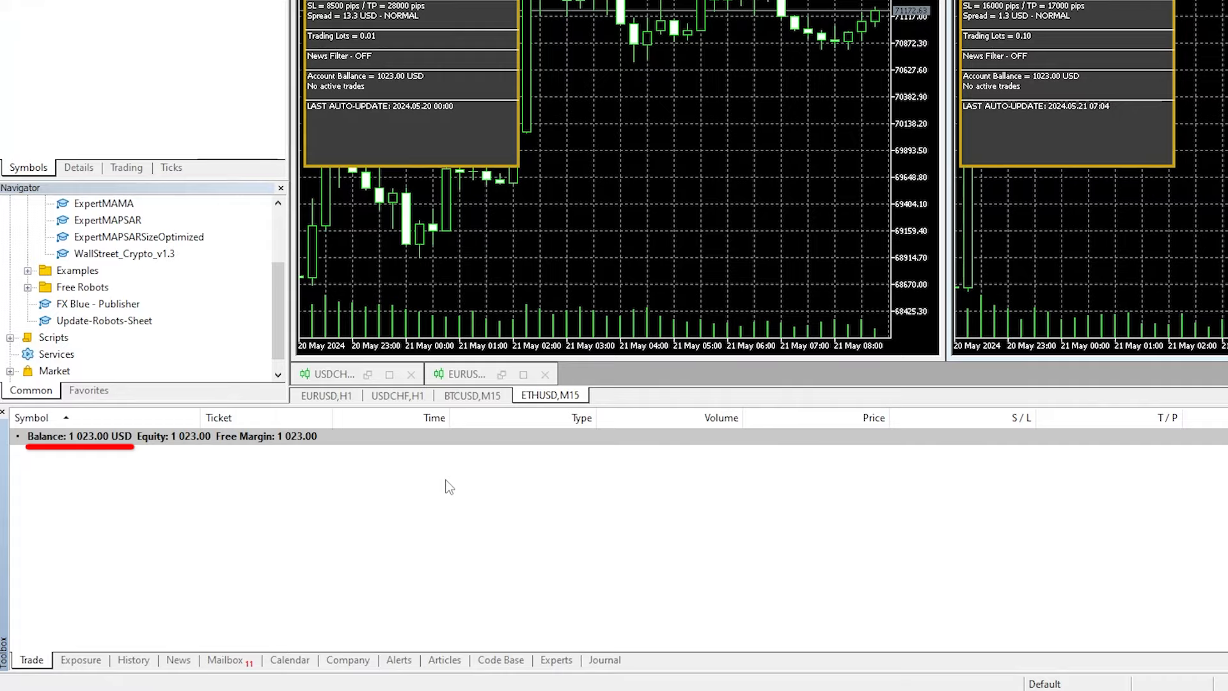
left_click(132, 661)
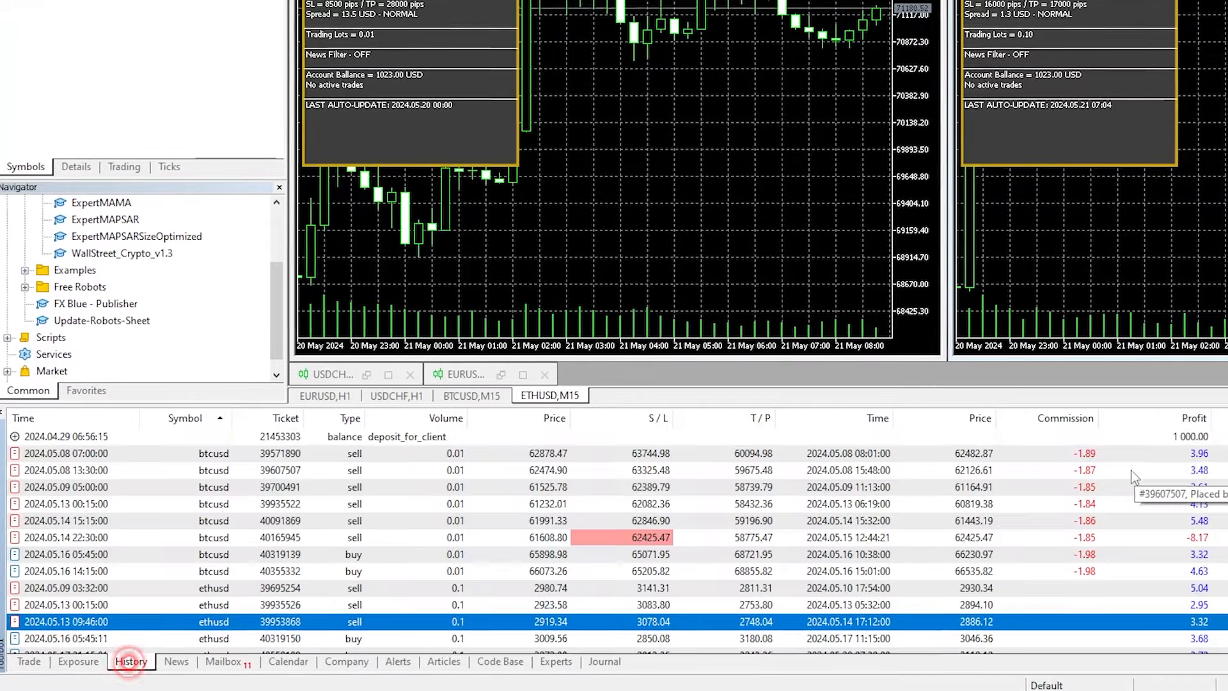